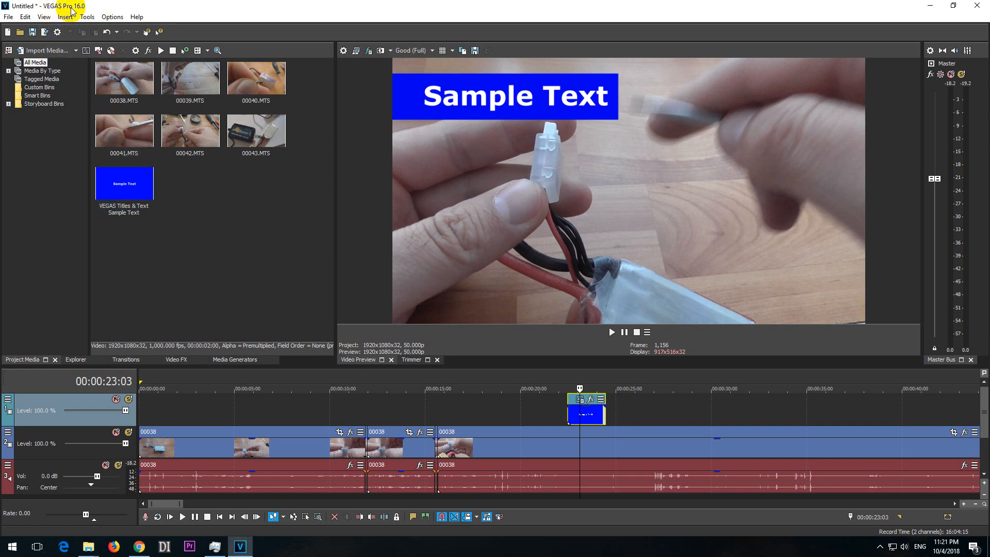
pyautogui.moveTo(553, 74)
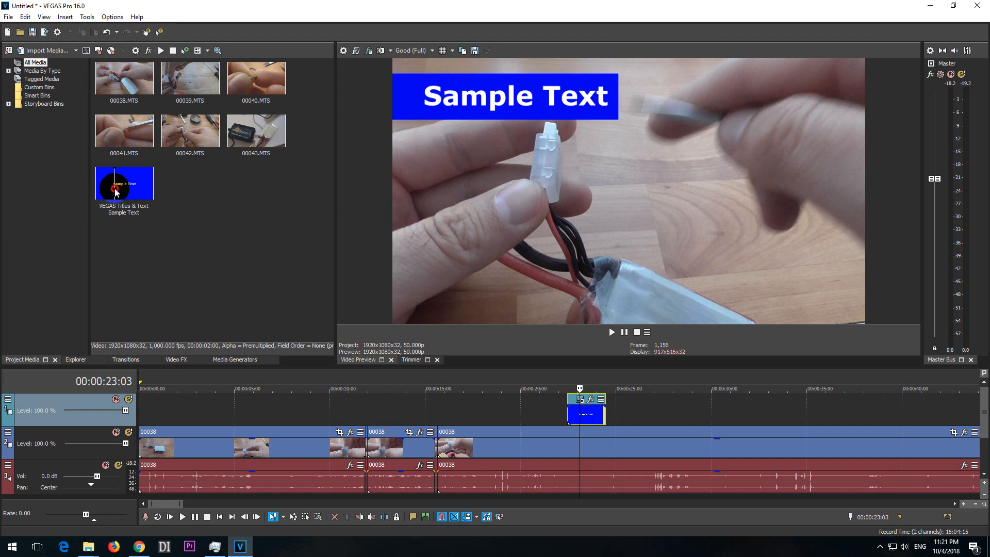
# Step: Delete the Sample Text title media and confirm its removal from the timeline
pyautogui.press('Delete')
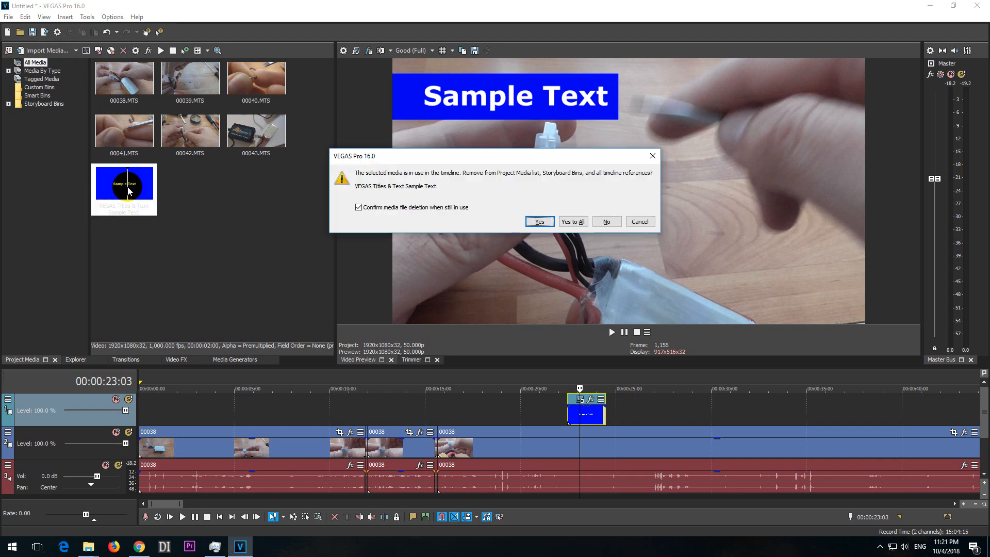
pyautogui.click(539, 221)
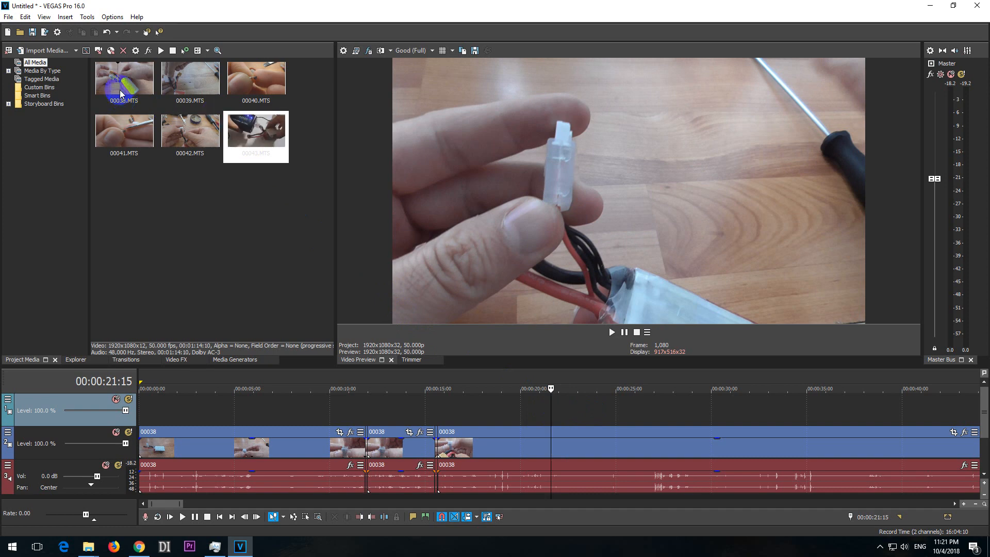
# Step: Insert a new VEGAS Titles & Text event via Insert > Text
pyautogui.click(65, 16)
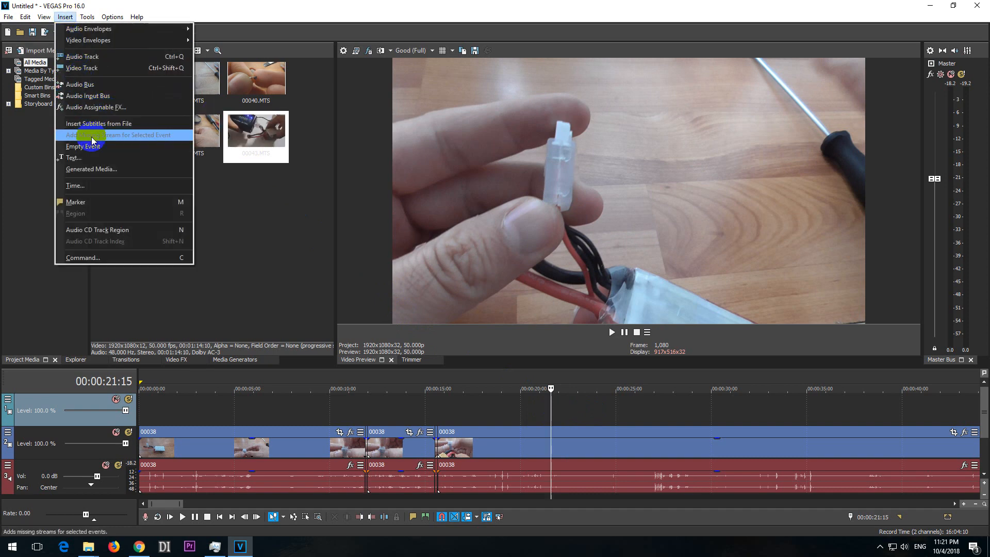
pyautogui.click(75, 157)
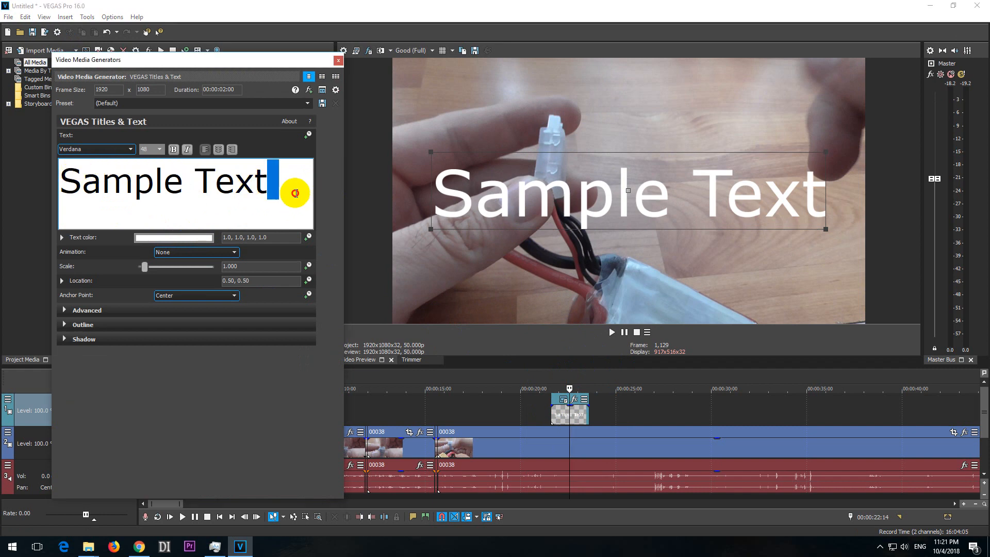
# Step: Replace the title with 'sdfdfhdfh' and make it smaller and bold
pyautogui.write('sdfdfhdfh')
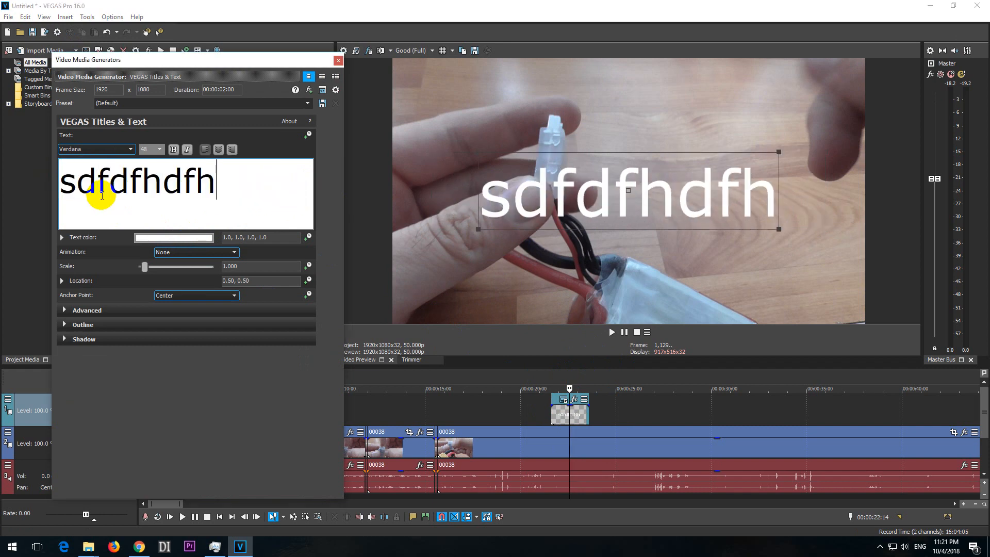
pyautogui.tripleClick(124, 170)
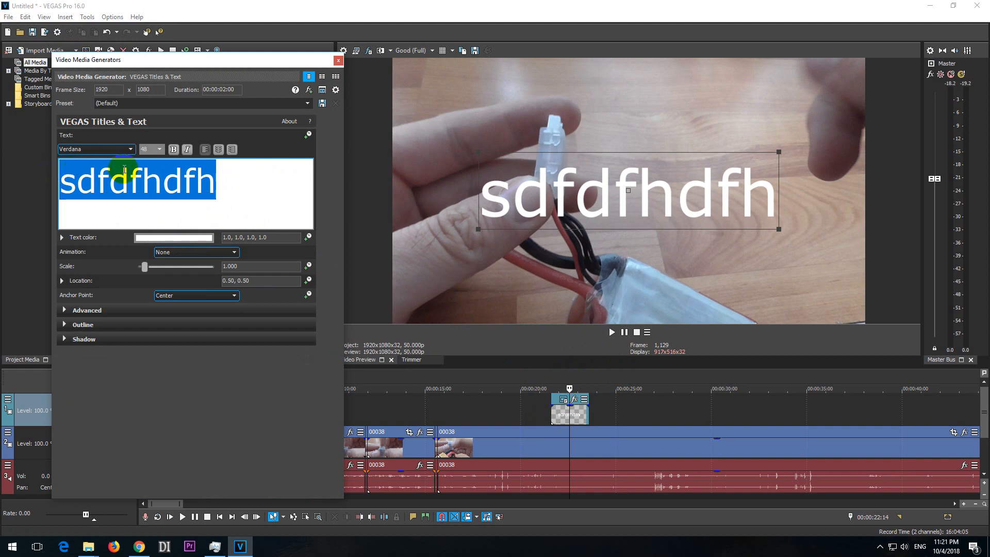
pyautogui.click(160, 150)
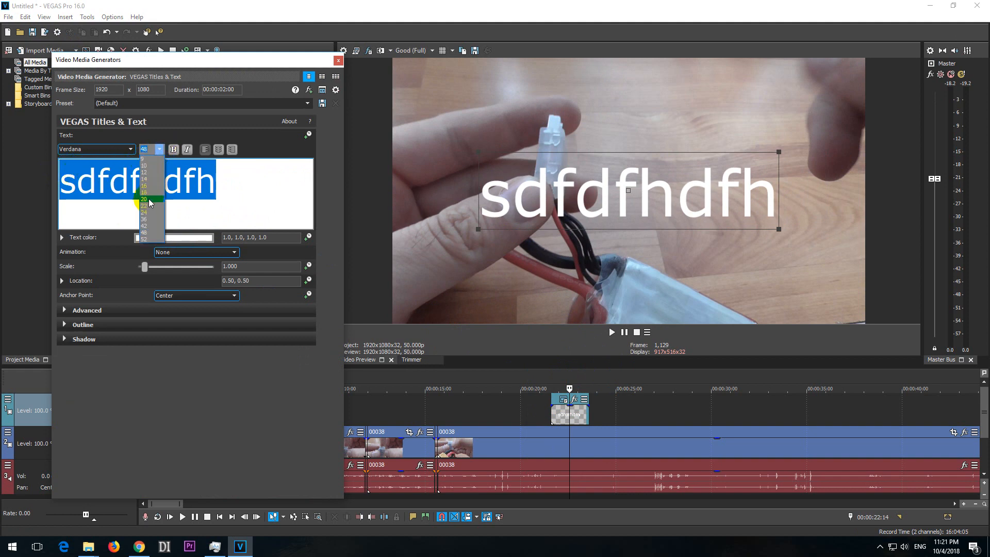
pyautogui.click(144, 199)
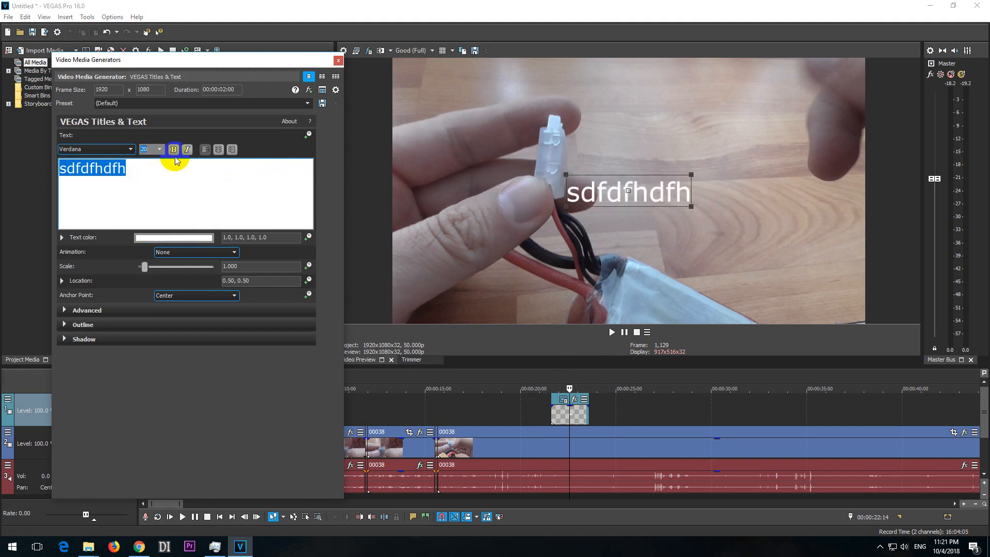
pyautogui.click(173, 149)
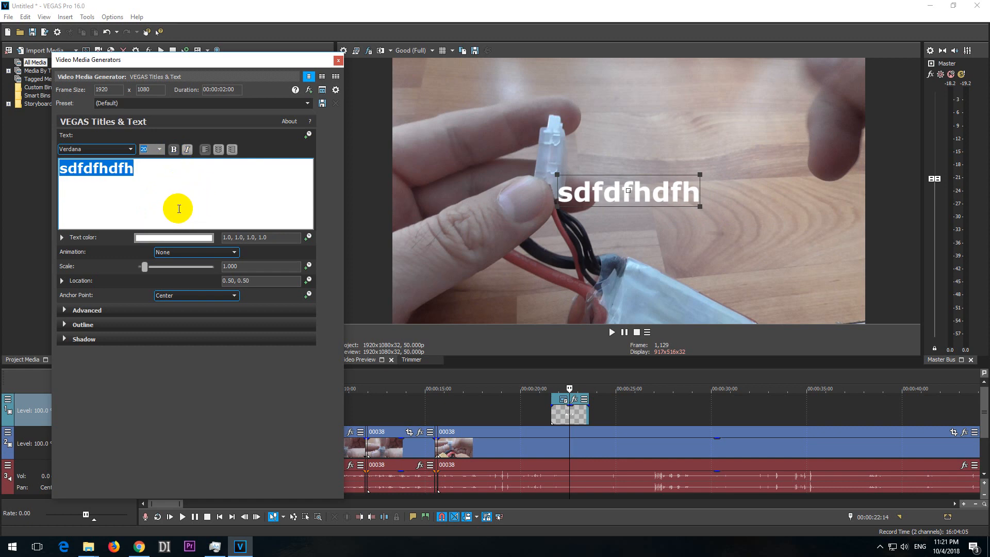
pyautogui.moveTo(198, 237)
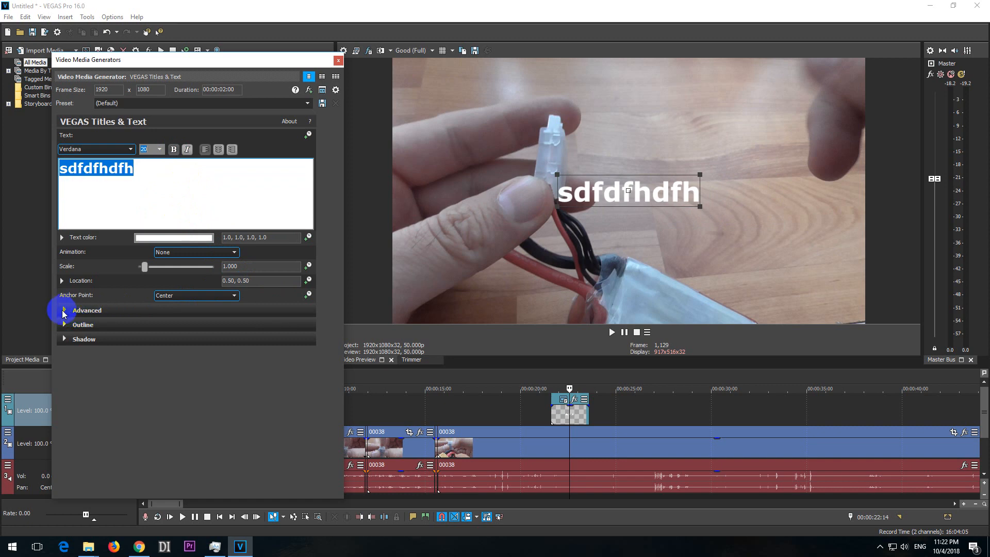
# Step: Under Advanced, set the Background colour to blue at full opacity
pyautogui.click(62, 310)
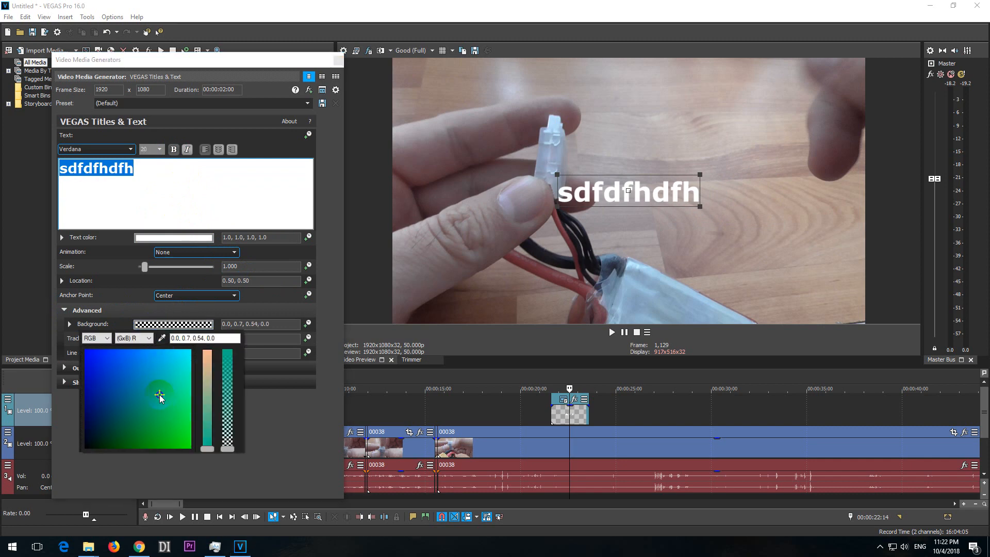
pyautogui.moveTo(221, 366); pyautogui.dragTo(237, 417)
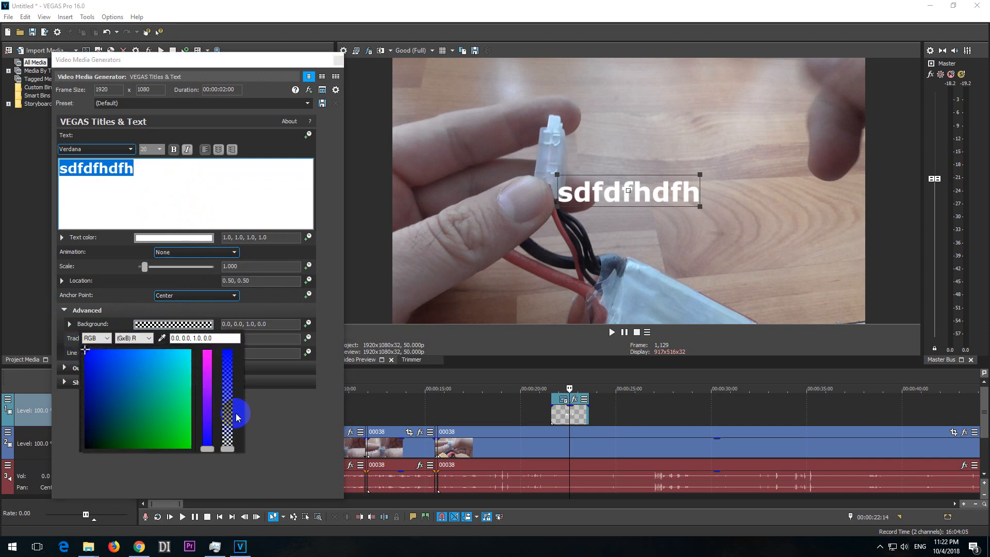
pyautogui.moveTo(237, 417); pyautogui.dragTo(227, 452)
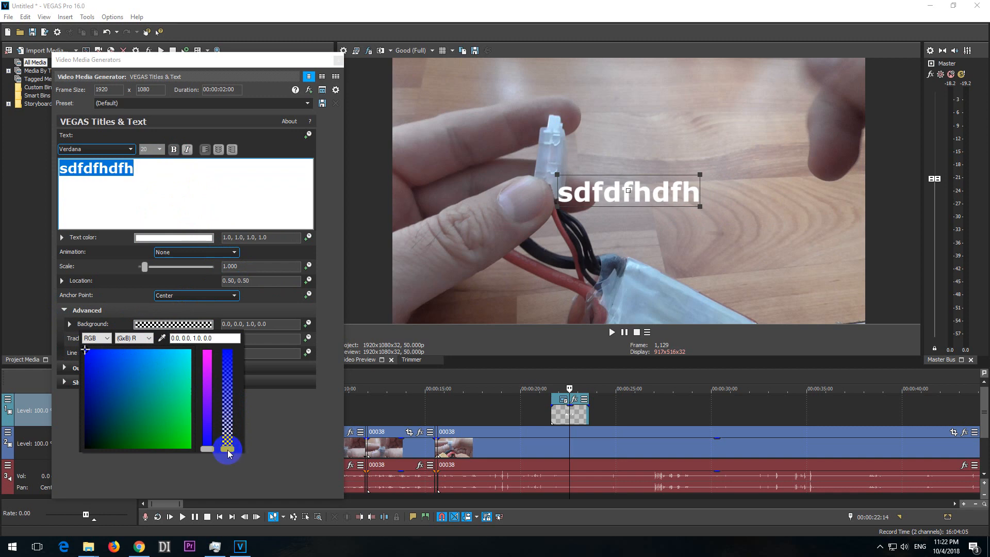
pyautogui.moveTo(227, 449); pyautogui.dragTo(227, 338)
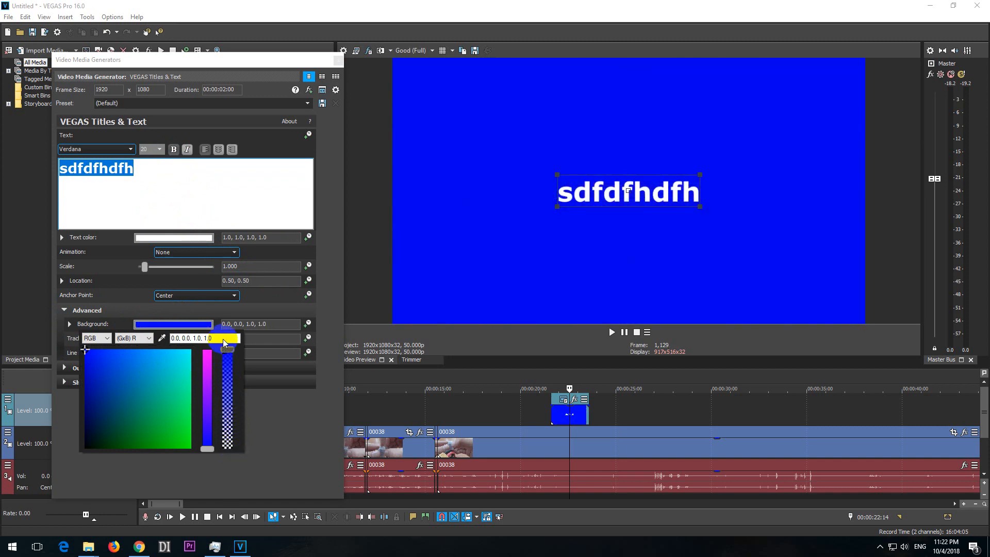
pyautogui.moveTo(224, 344); pyautogui.dragTo(226, 352)
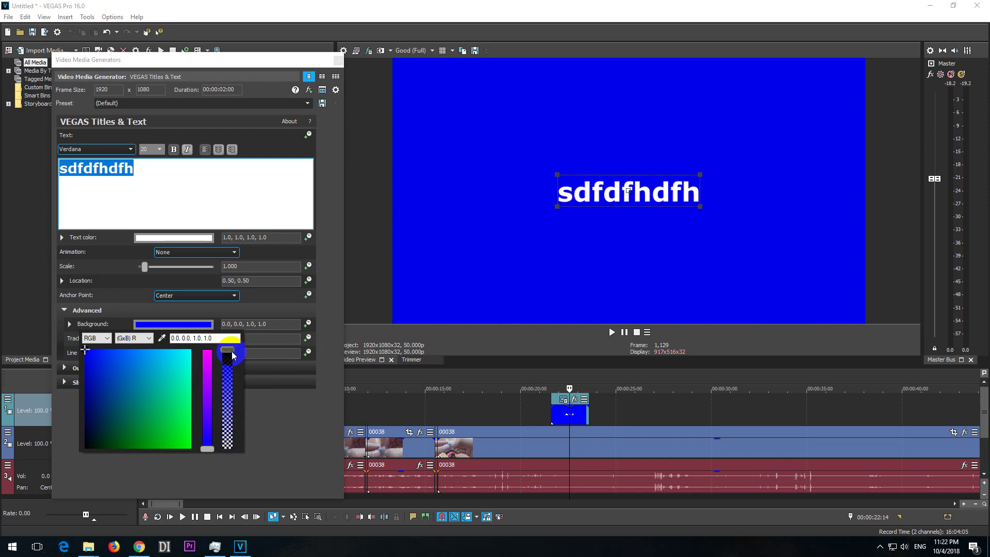
pyautogui.moveTo(227, 354); pyautogui.dragTo(227, 449)
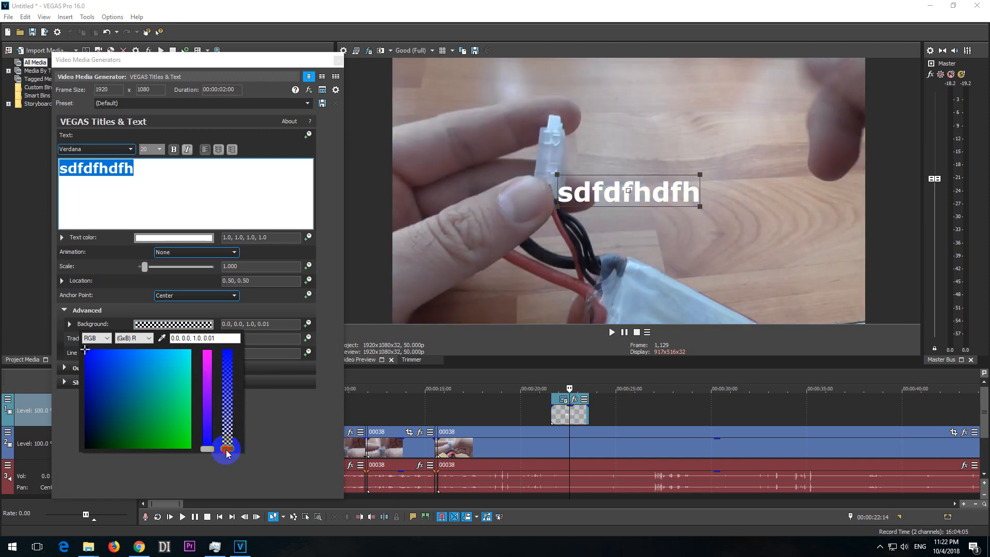
pyautogui.moveTo(226, 449); pyautogui.dragTo(226, 349)
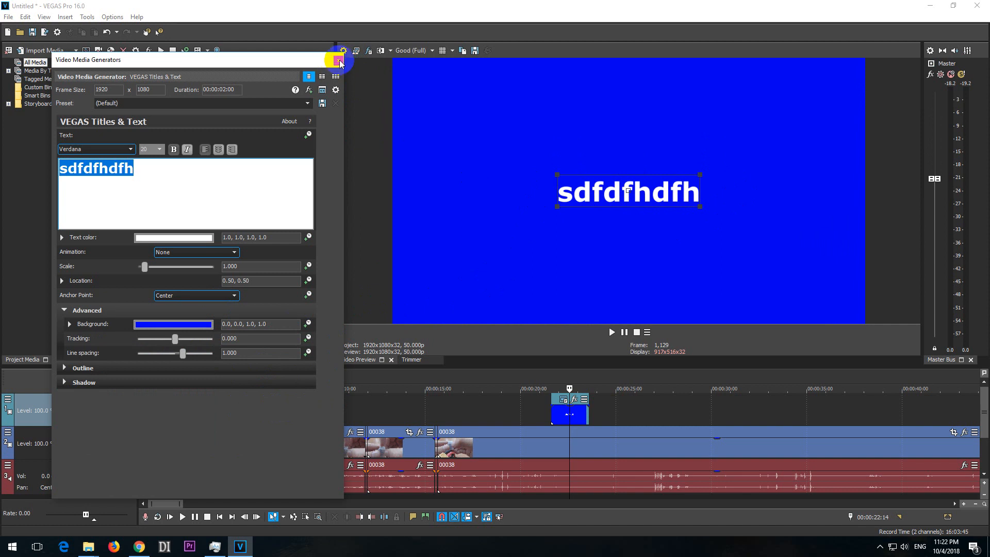
# Step: Close the Media Generators window and open Event Pan/Crop on the title event
pyautogui.click(336, 60)
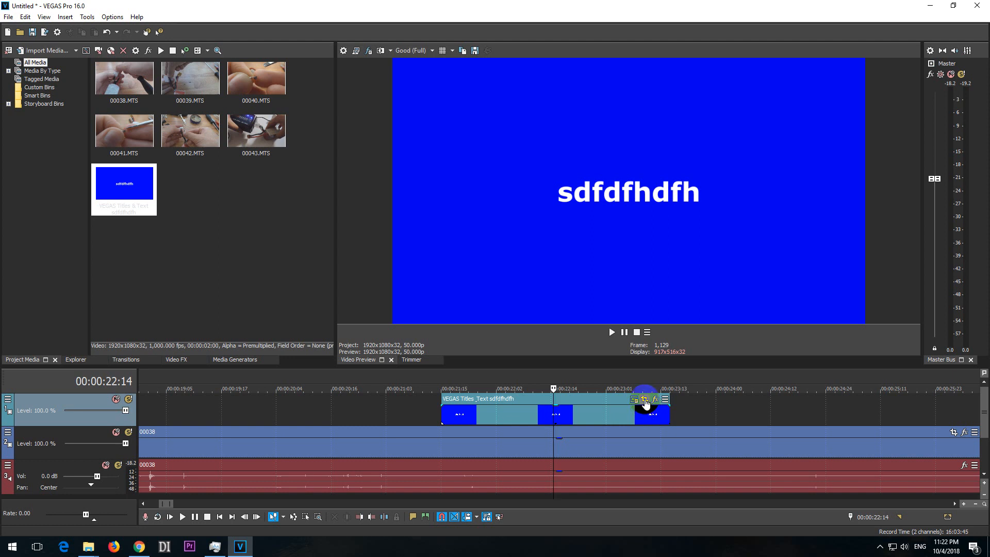
pyautogui.moveTo(643, 400)
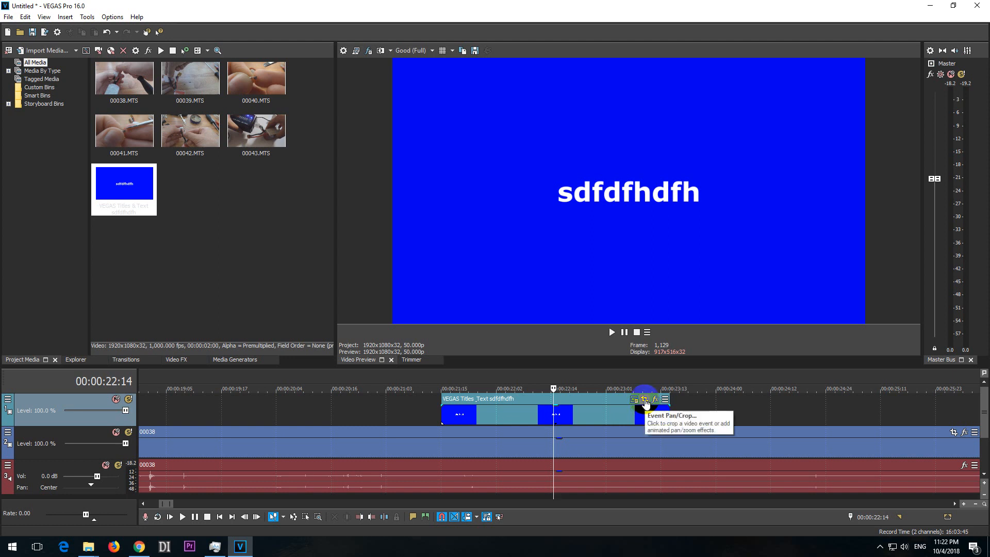
pyautogui.click(644, 399)
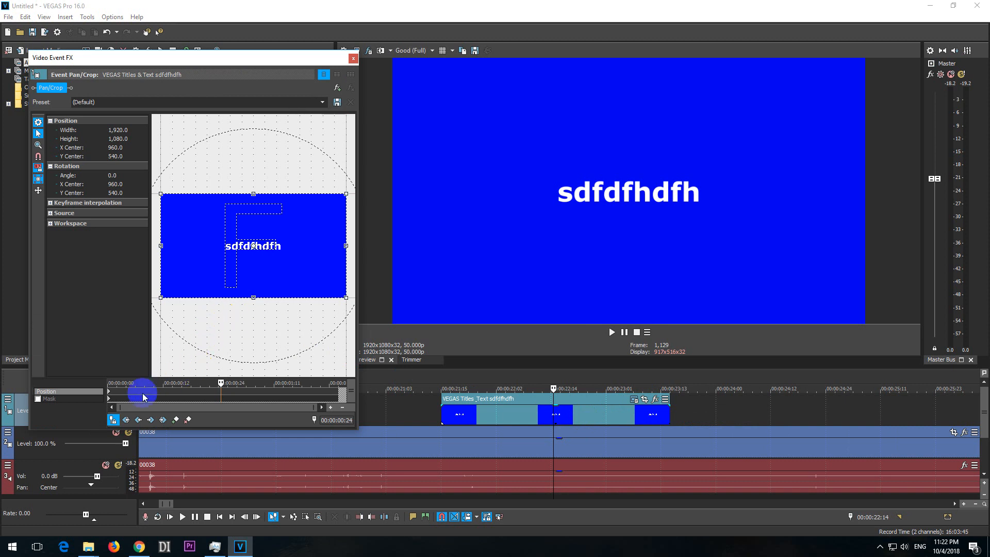
# Step: Enable the Mask option for the title event in Event Pan/Crop
pyautogui.click(50, 398)
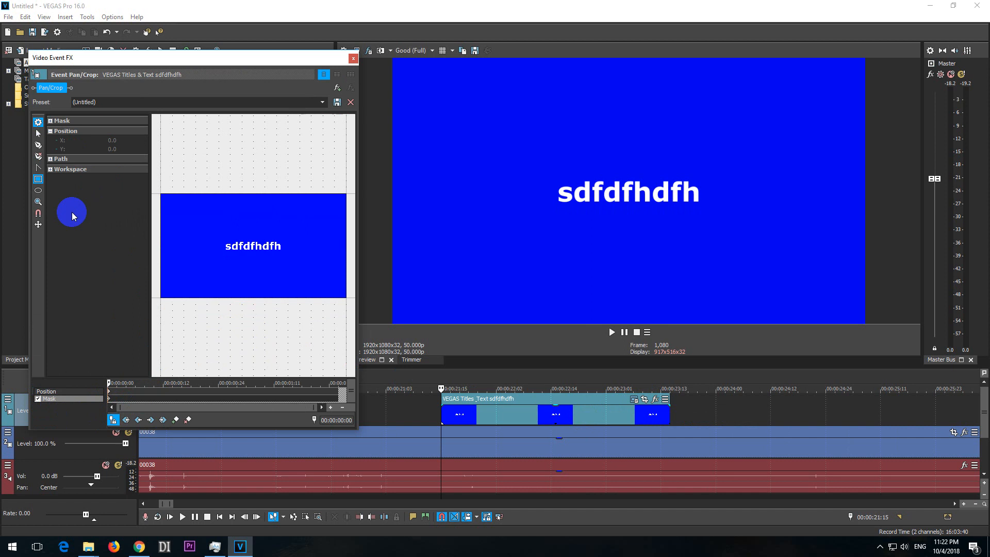
pyautogui.moveTo(37, 179)
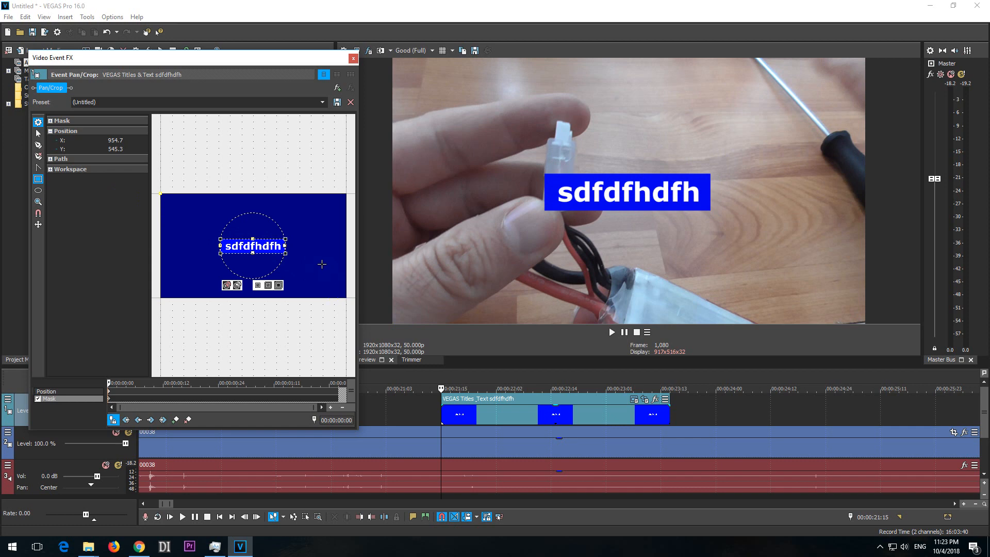
# Step: Shift and rotate the mask slightly, then undo the rotation
pyautogui.moveTo(251, 246); pyautogui.dragTo(259, 247)
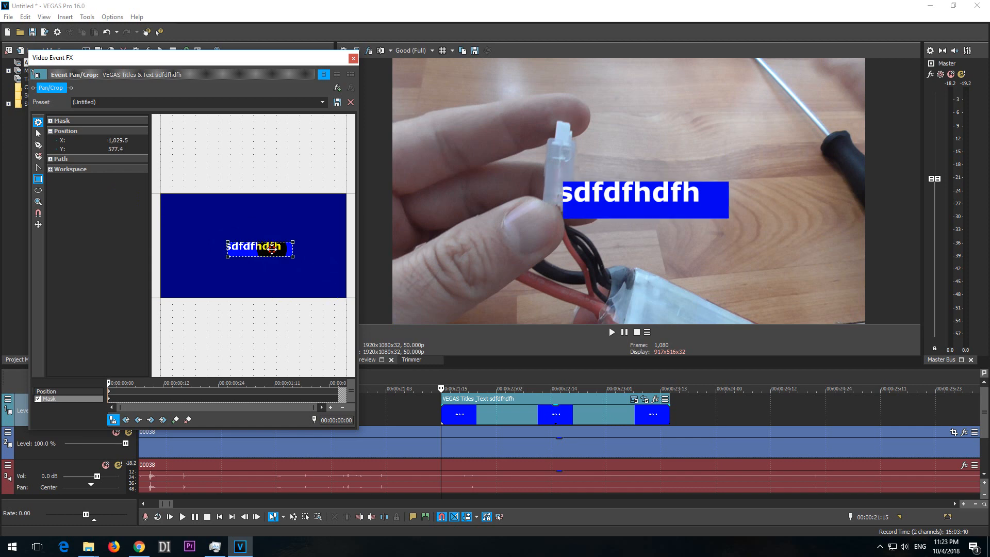
pyautogui.moveTo(258, 247); pyautogui.dragTo(251, 246)
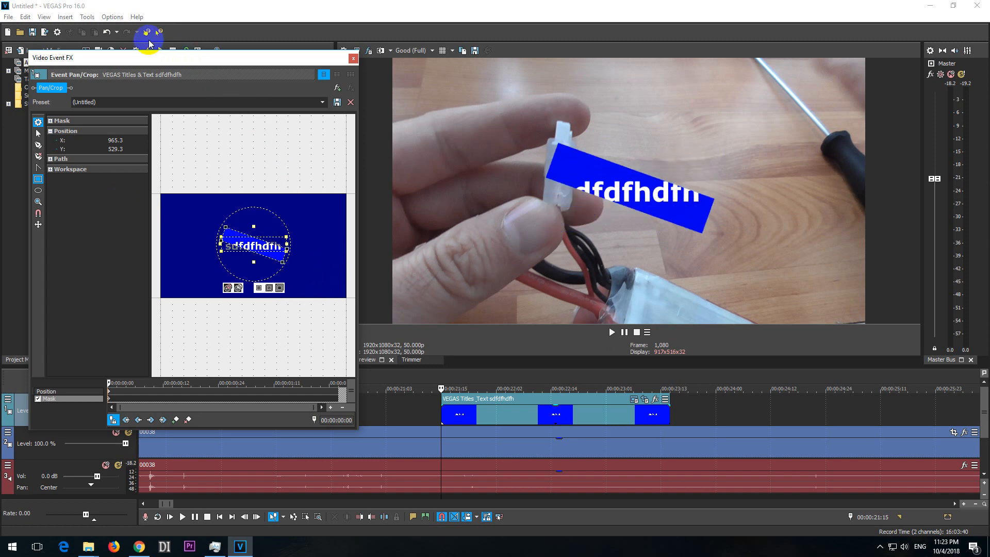
pyautogui.click(107, 32)
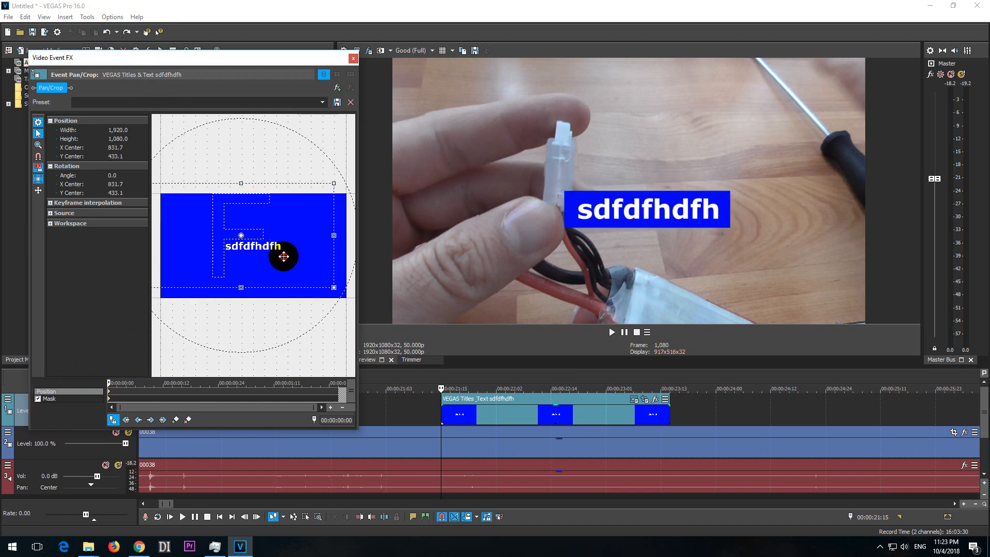
# Step: Trial-move the title around the frame corners and back to the middle
pyautogui.moveTo(283, 256); pyautogui.dragTo(179, 159)
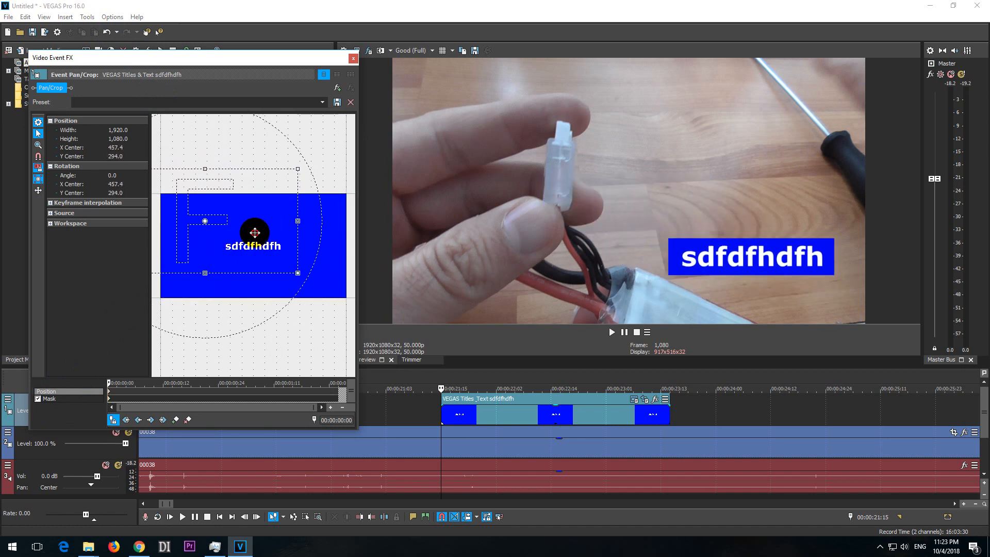
pyautogui.moveTo(255, 232); pyautogui.dragTo(245, 296)
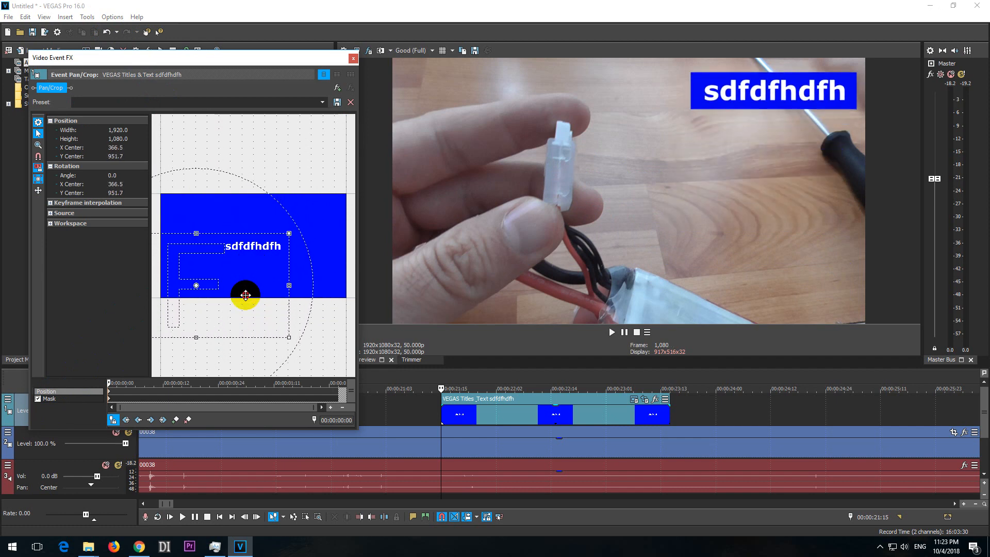
pyautogui.moveTo(245, 296); pyautogui.dragTo(257, 269)
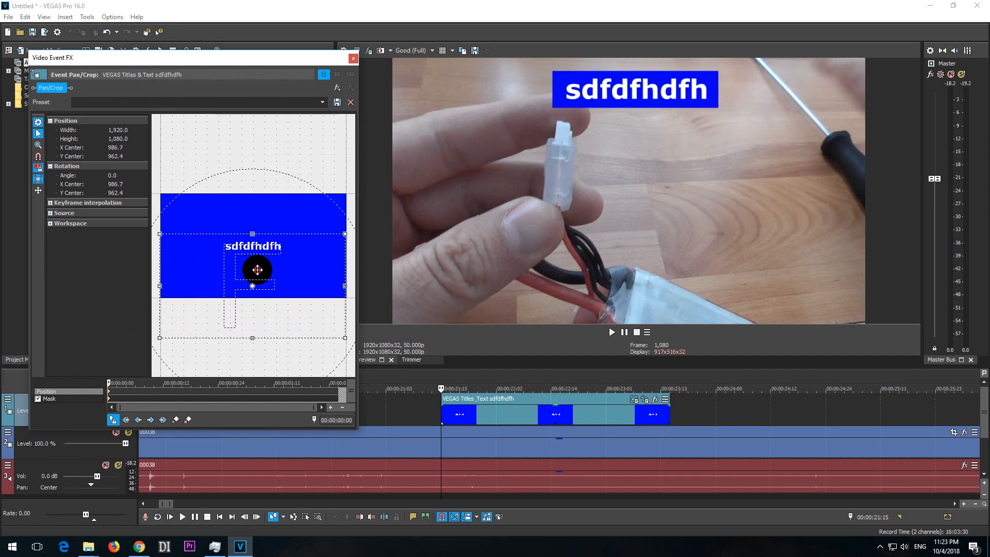
pyautogui.moveTo(258, 270); pyautogui.dragTo(253, 228)
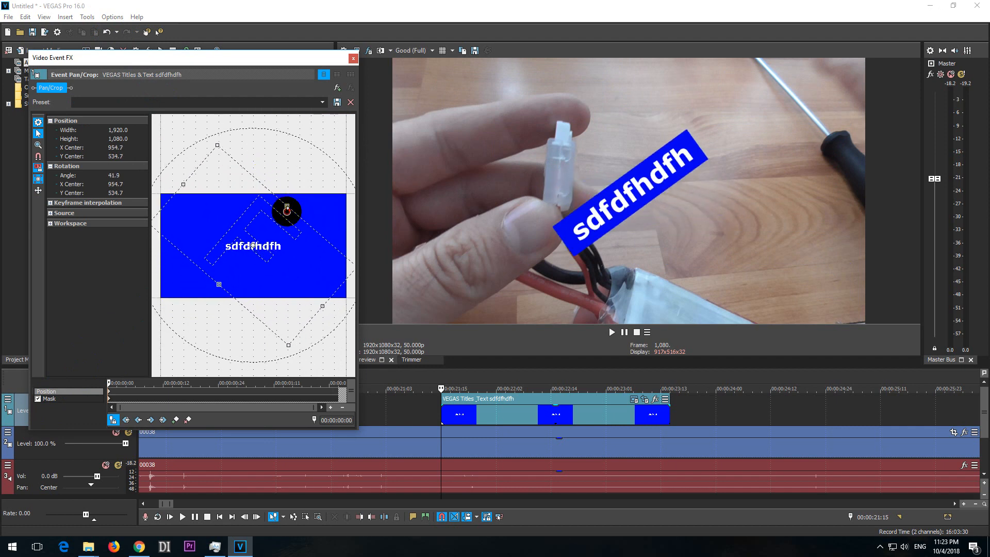
# Step: Tilt the title, level it, then rotate it diagonally by about 34 degrees
pyautogui.moveTo(286, 209); pyautogui.dragTo(265, 192)
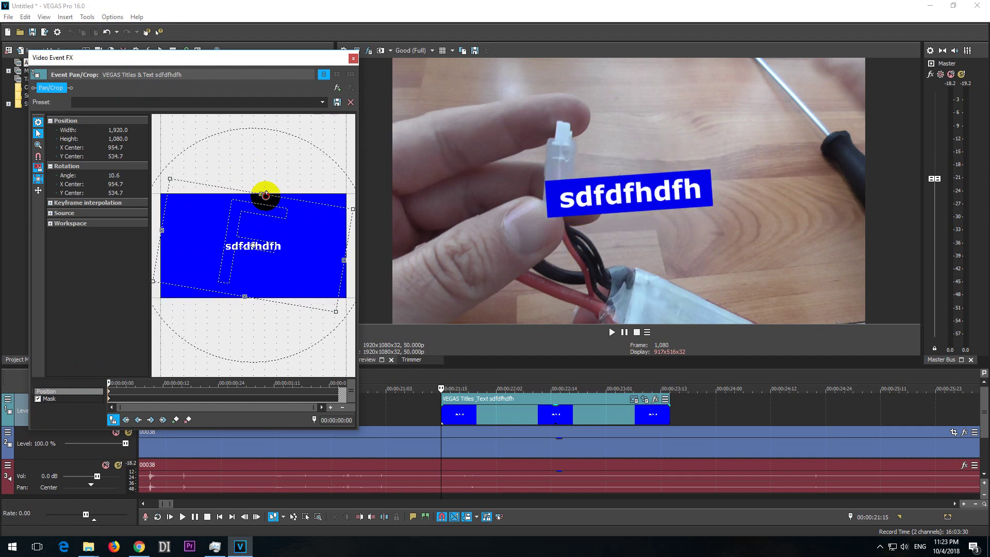
pyautogui.moveTo(264, 195); pyautogui.dragTo(252, 192)
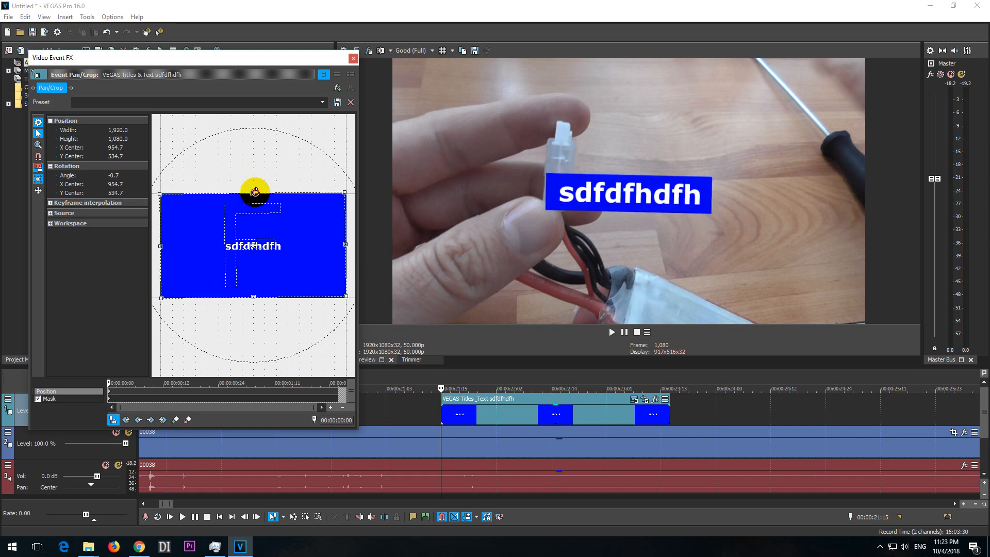
pyautogui.moveTo(254, 192); pyautogui.dragTo(292, 266)
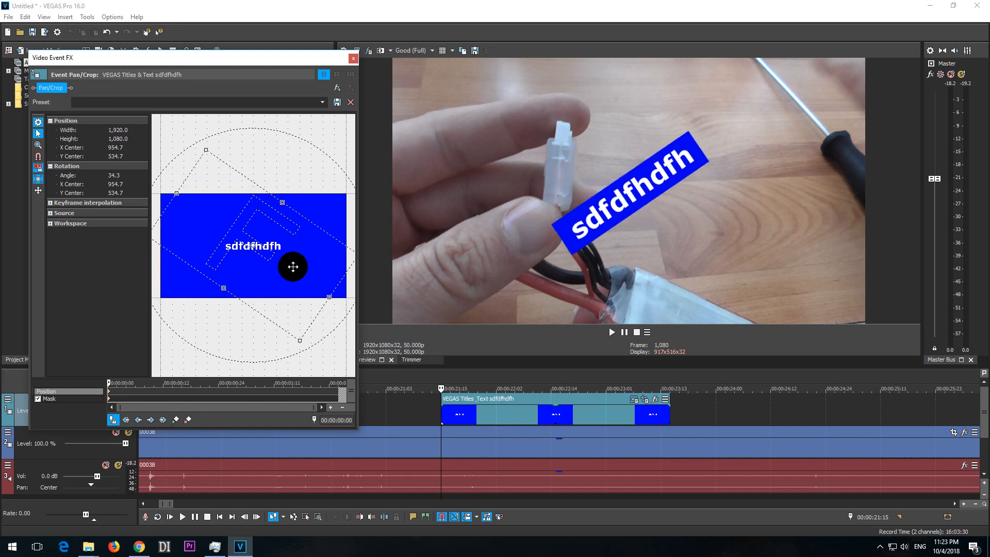